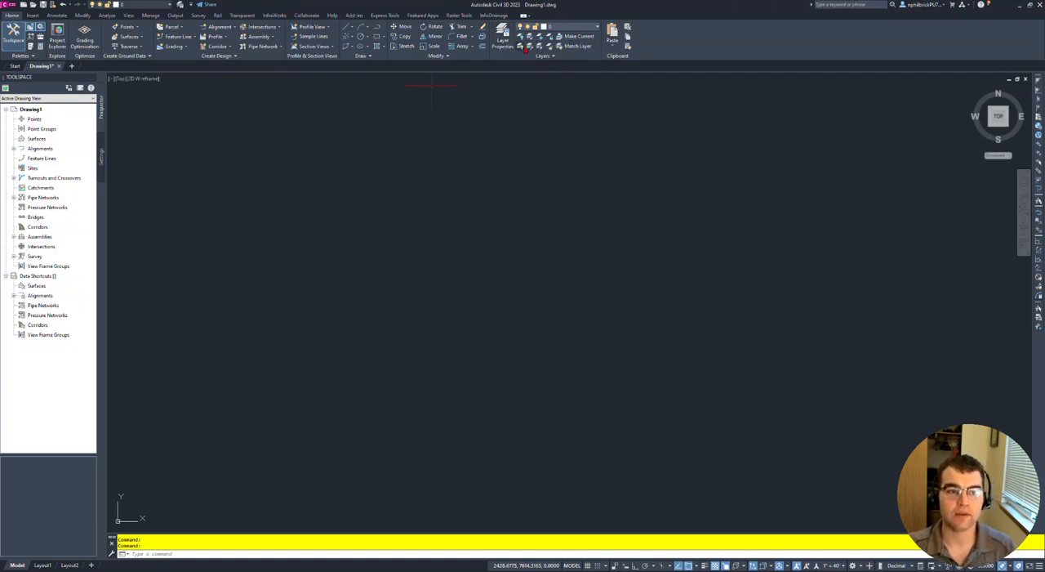
Step: Switch to the Annotate tab and open Add Labels to show the Surface label options
{"action": "left_click", "coordinate": [503, 37]}
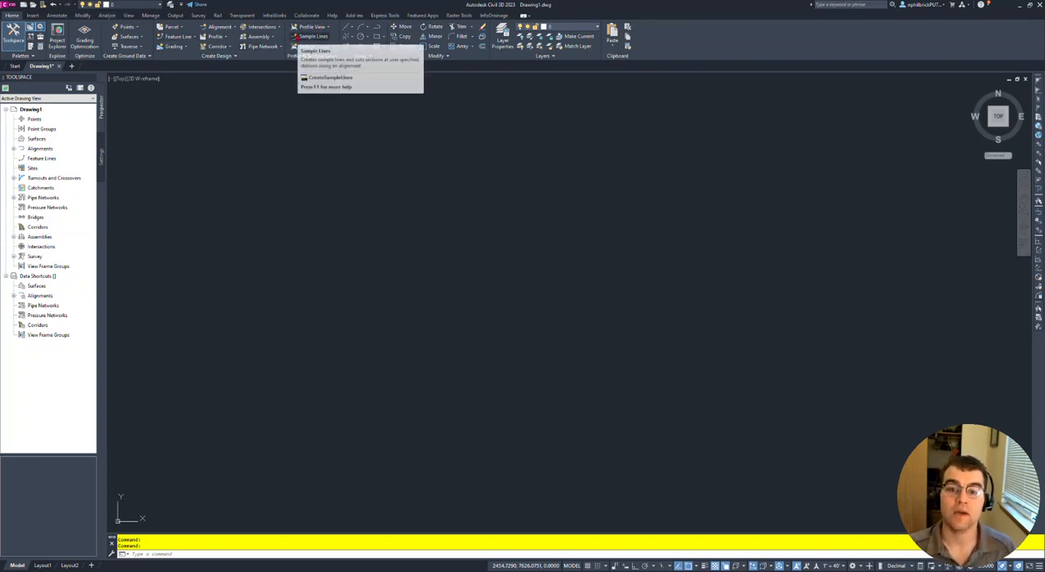
{"action": "mouse_move", "coordinate": [314, 35]}
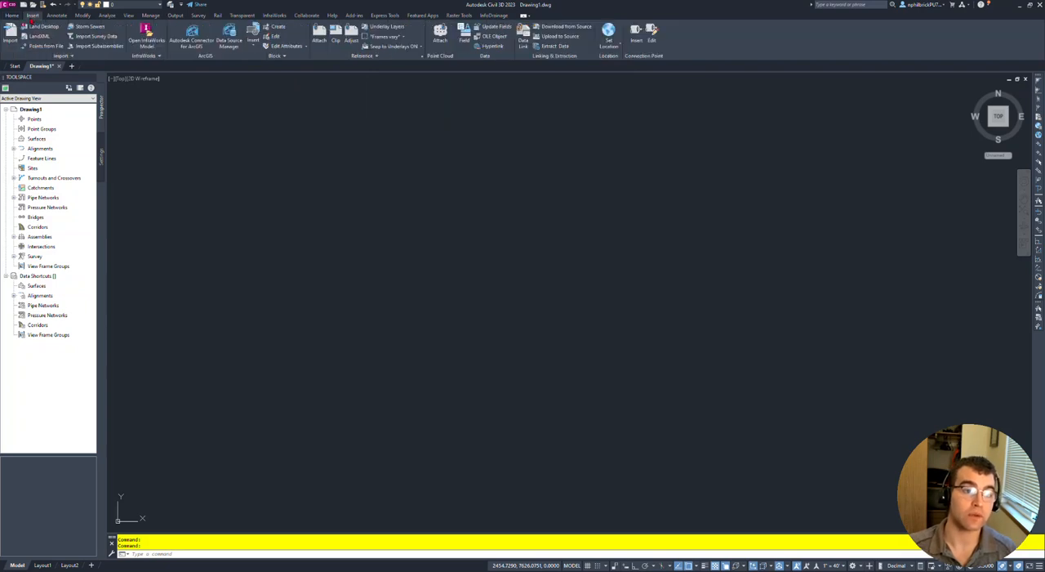
{"action": "left_click", "coordinate": [56, 14]}
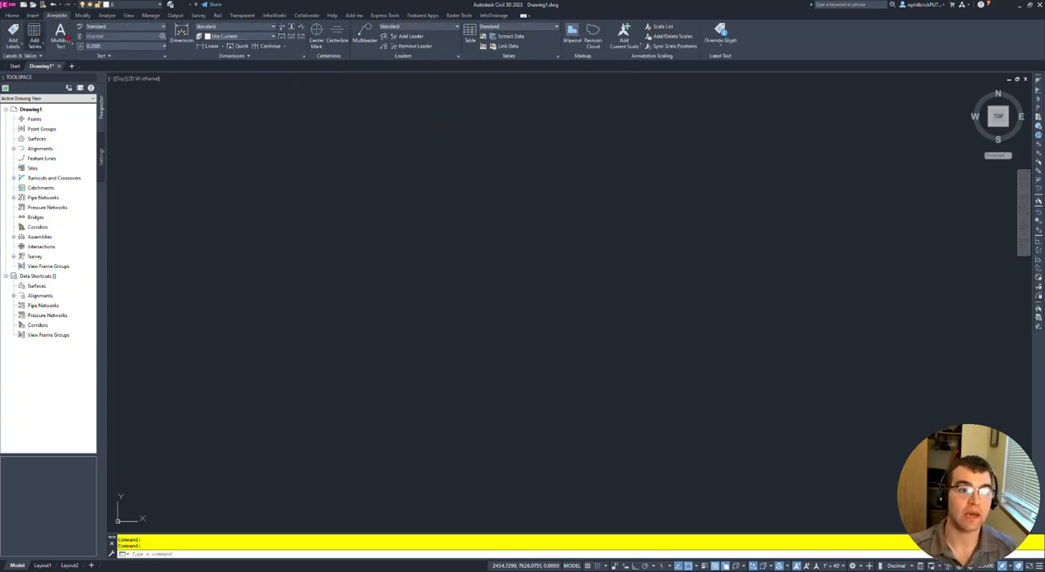
{"action": "left_click", "coordinate": [12, 39]}
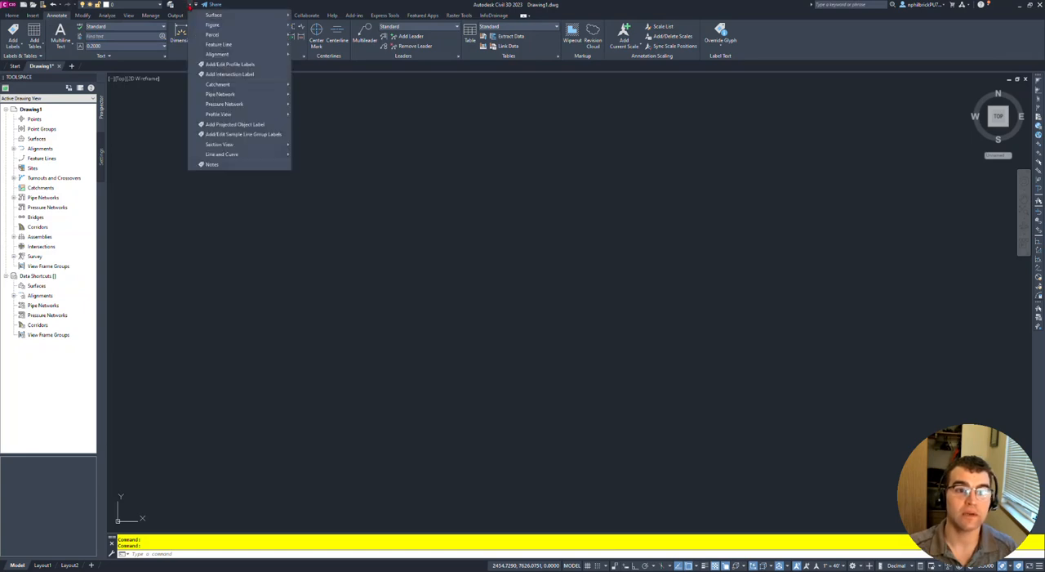
{"action": "mouse_move", "coordinate": [214, 15]}
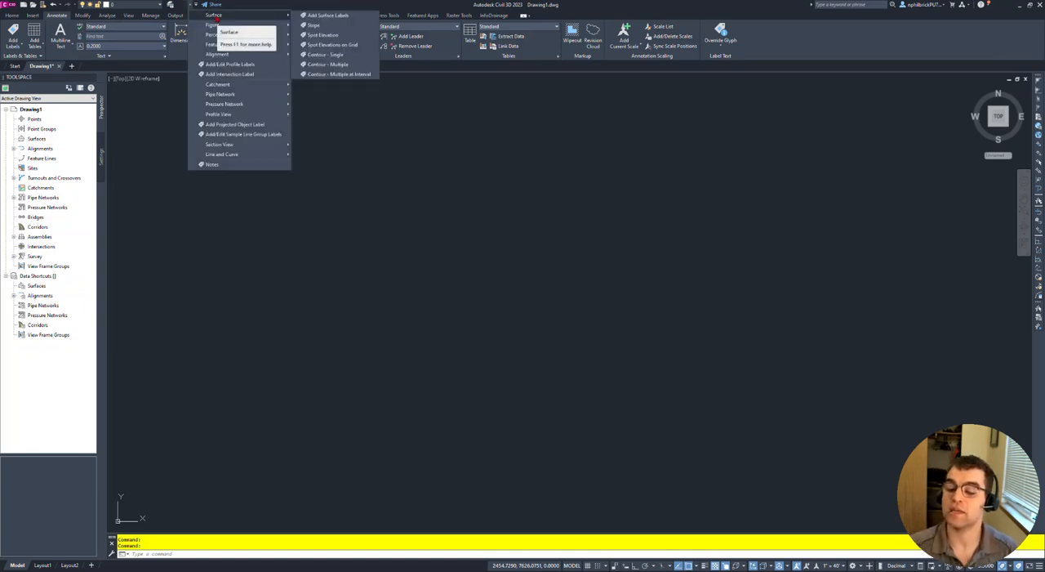